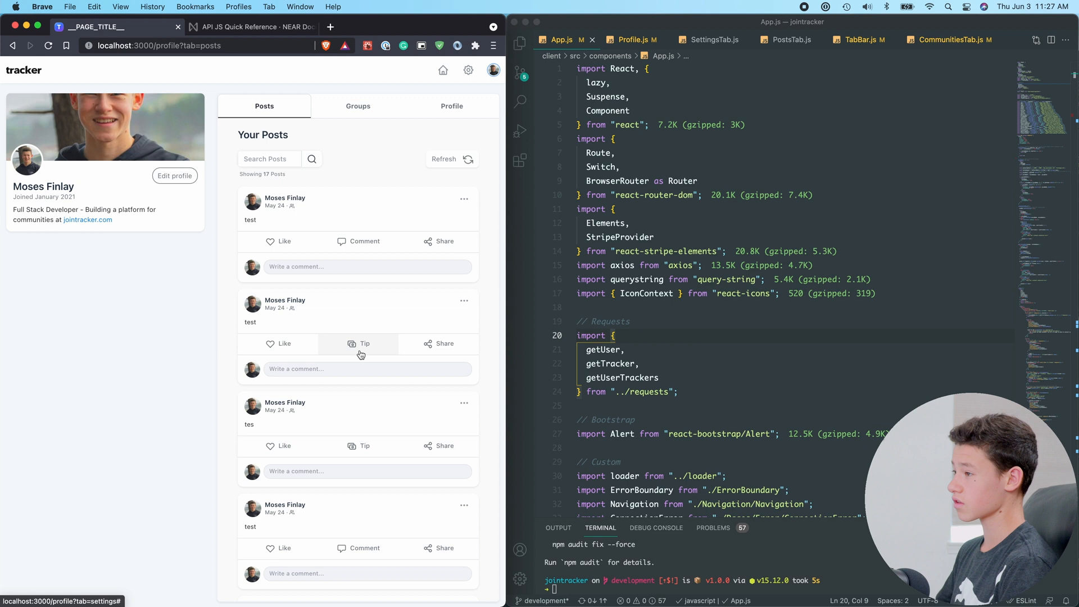
Approve the 3.29 NEAR transfer to localhost in NEAR Wallet and return to the tracker profile
click(251, 27)
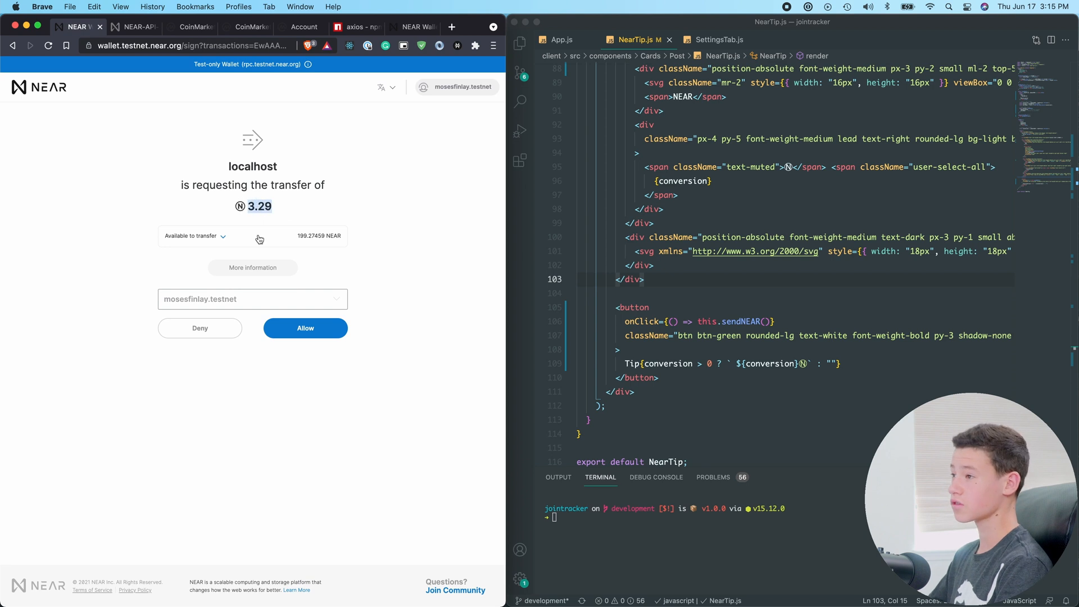
click(305, 328)
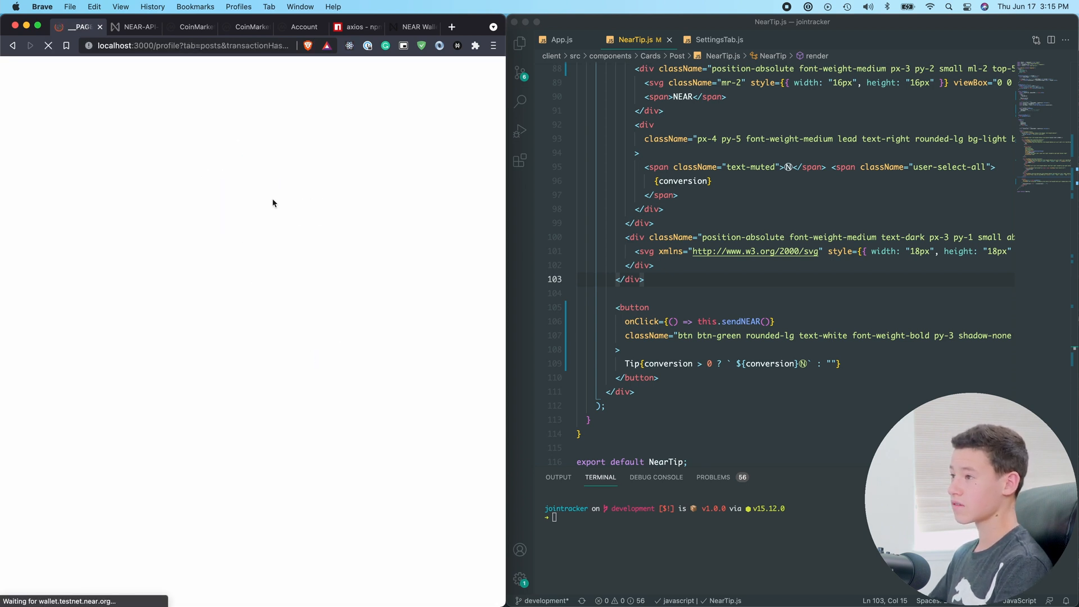